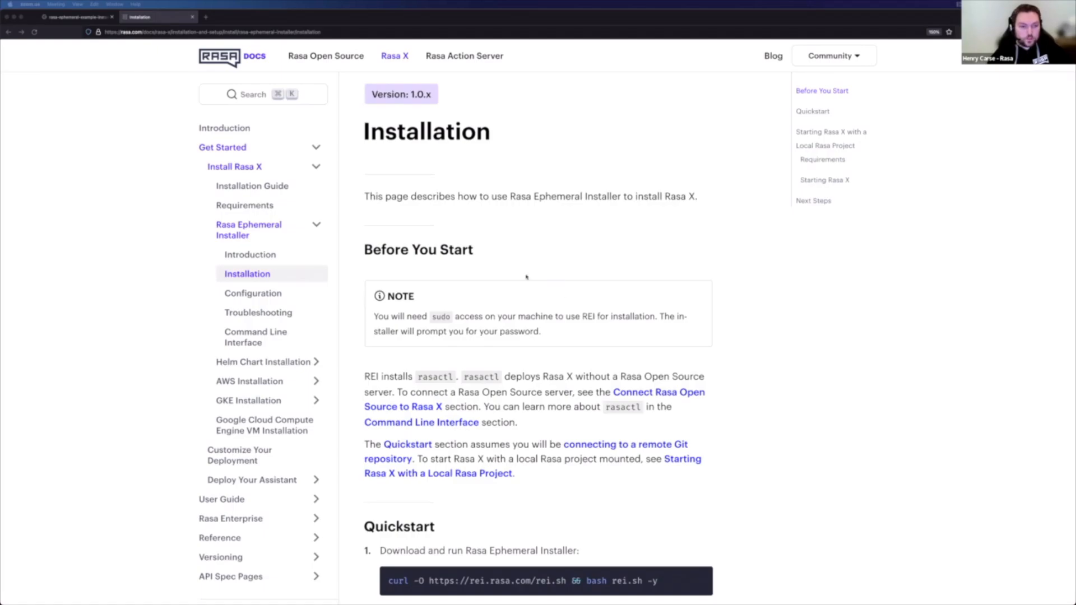
mouse_move(335, 194)
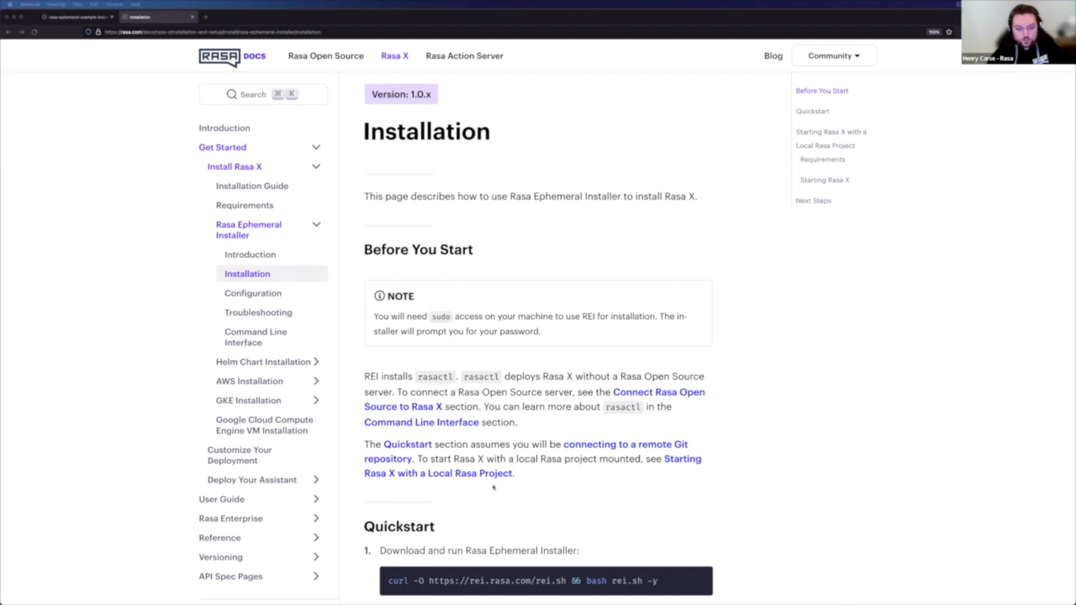
mouse_move(527, 470)
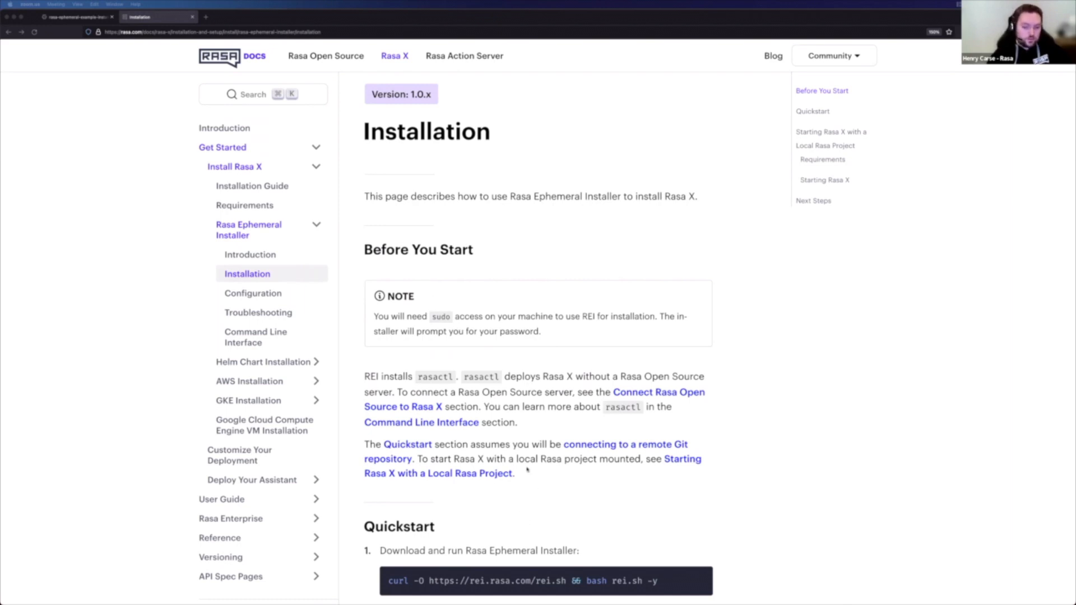
mouse_move(524, 427)
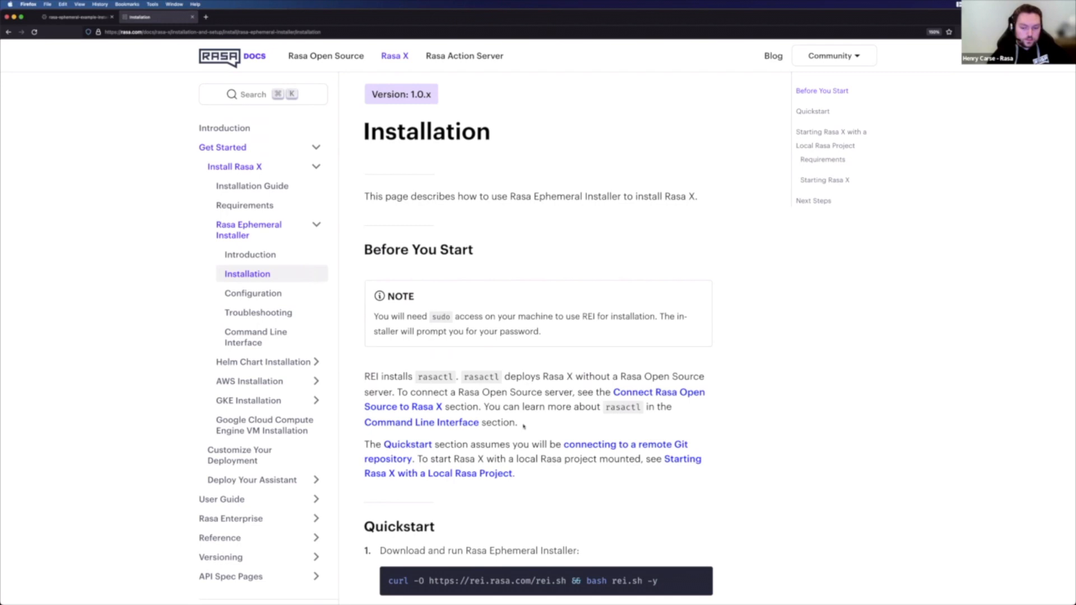
Review the docs' Quickstart and check the SSH session's shell history.
left_click_drag(365, 377, 517, 423)
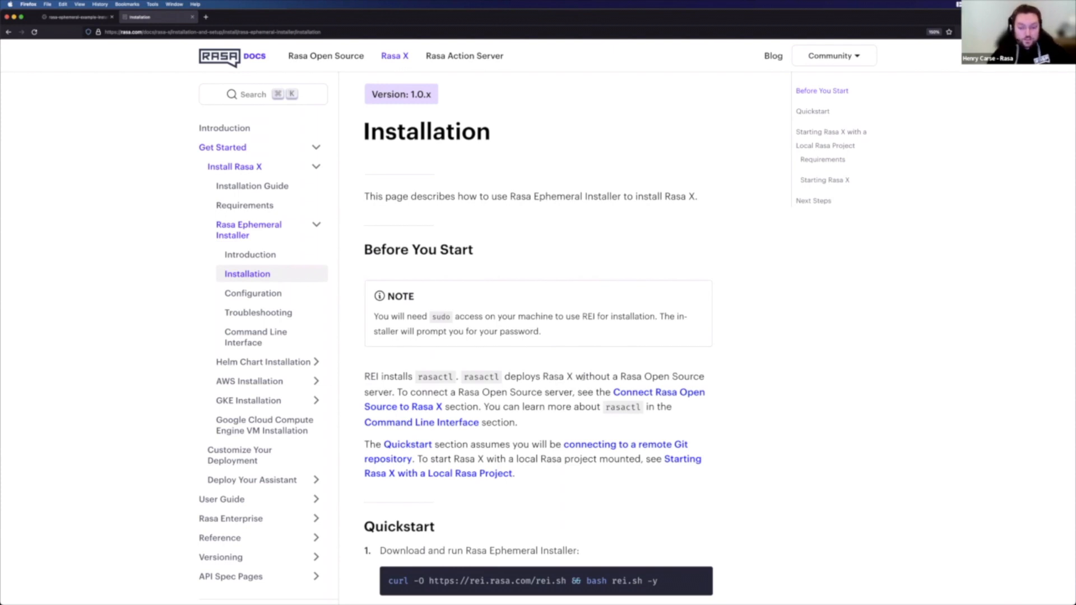
double_click(558, 377)
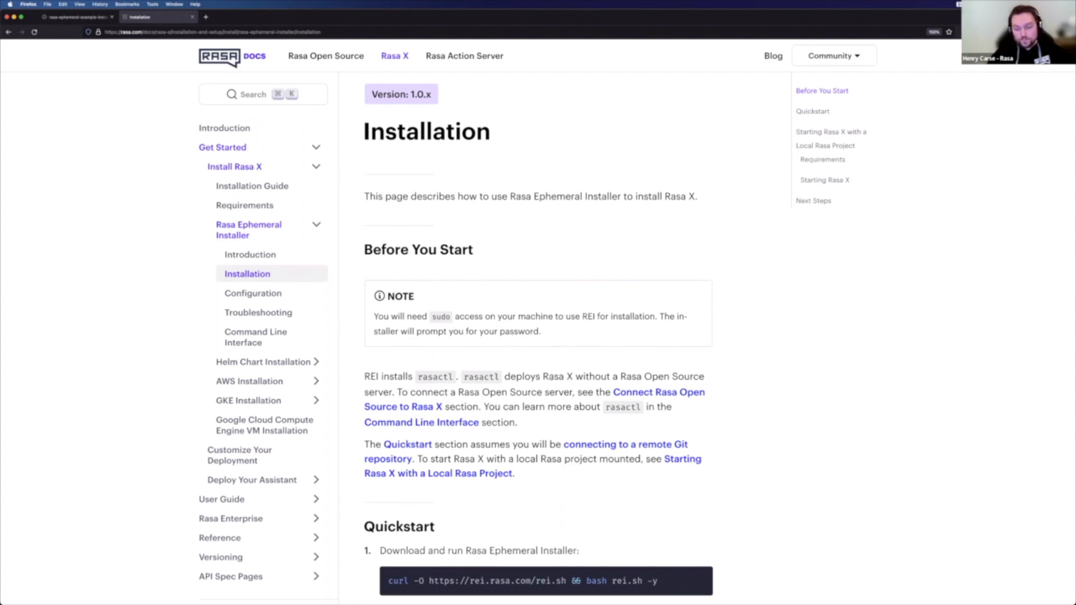
scroll("down", 3)
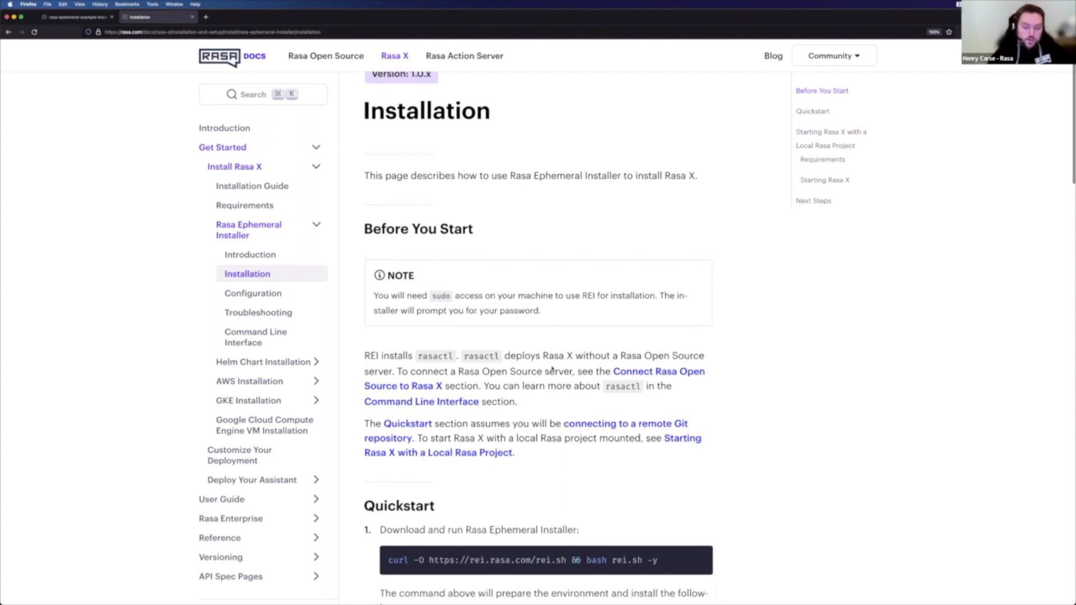
scroll("down", 3)
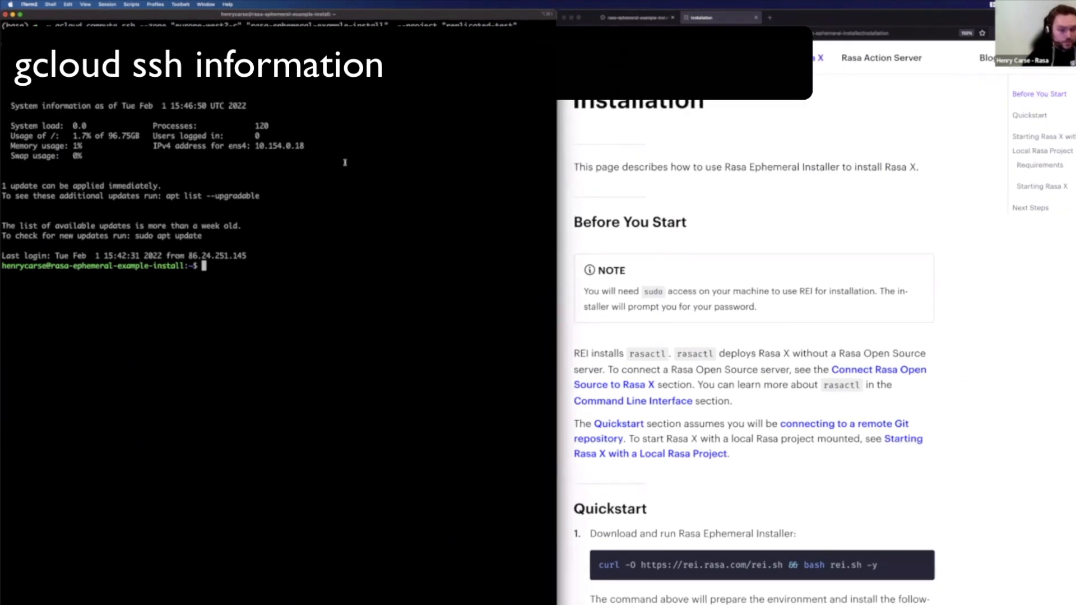
type("history")
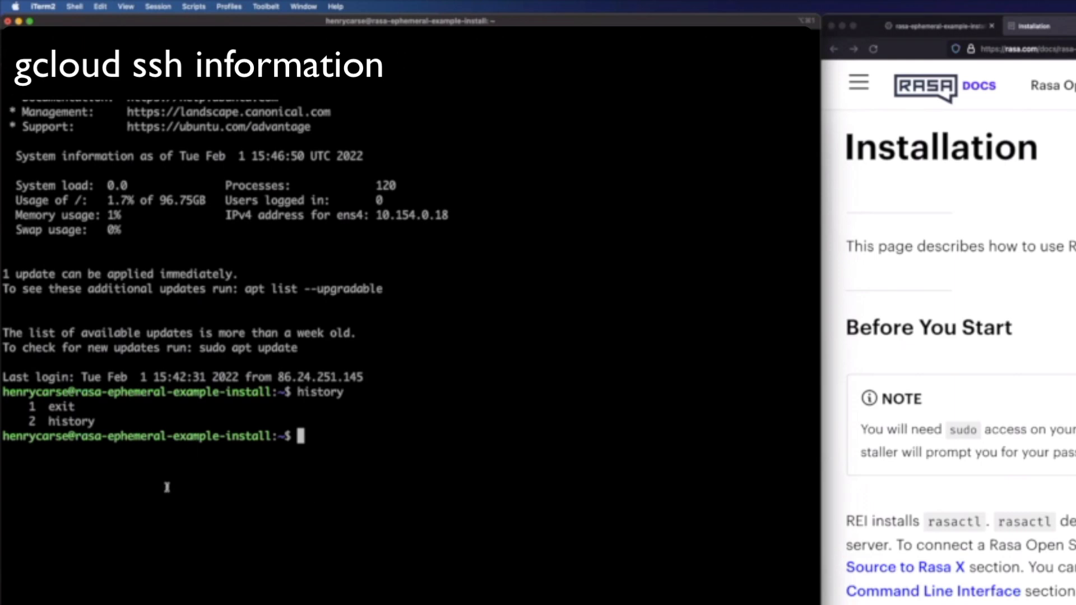
mouse_move(80, 426)
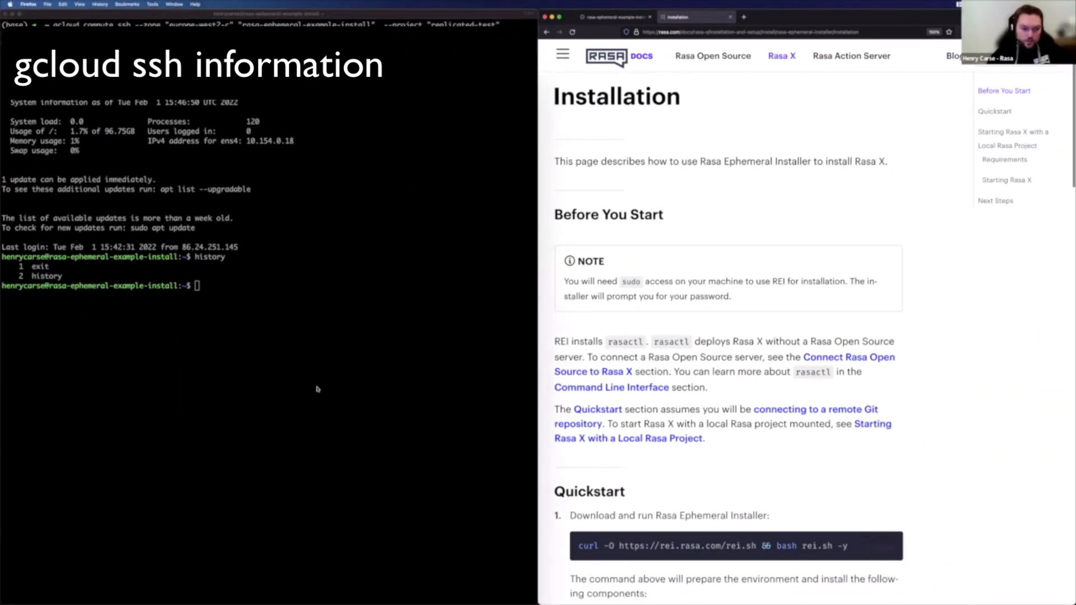
type("curl -O https://rei.rasa.com/rei.sh && bash rei.sh -y")
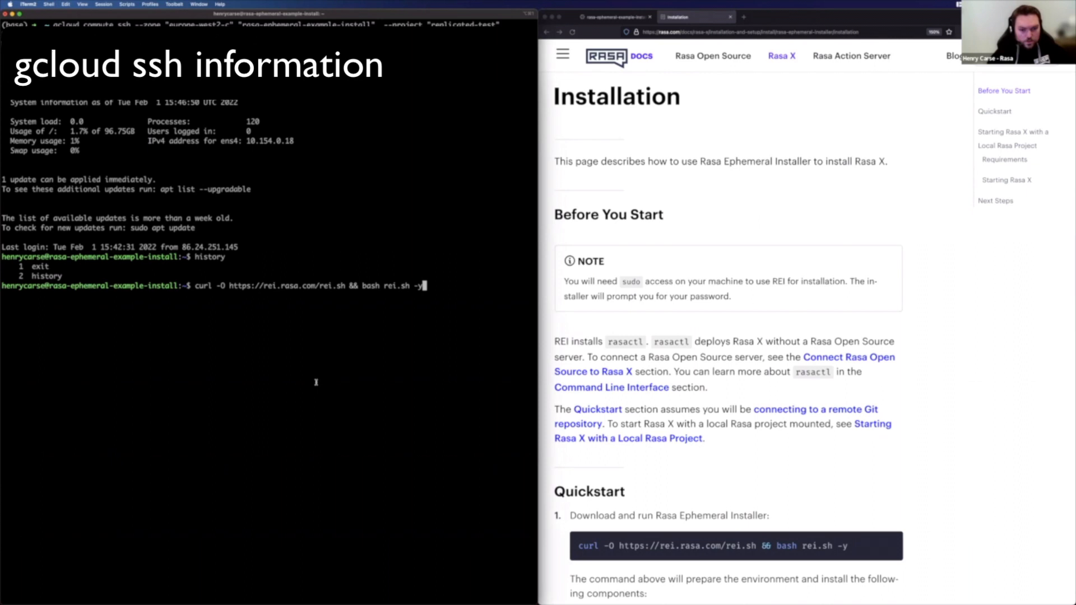
key("Return")
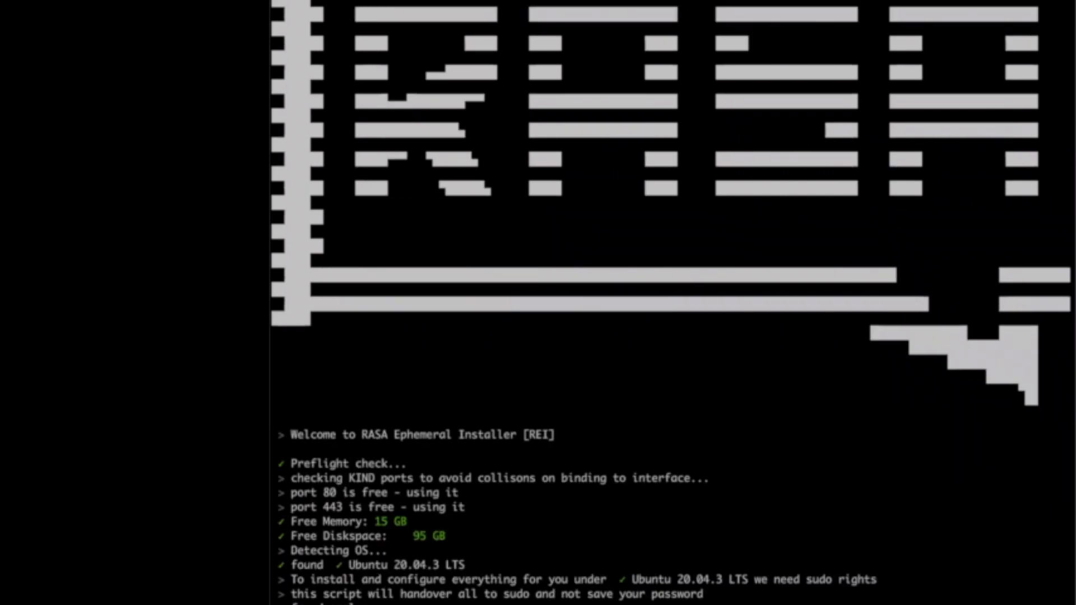
Follow the installer output as preflight checks pass and kubectl installation begins.
scroll("down", 3)
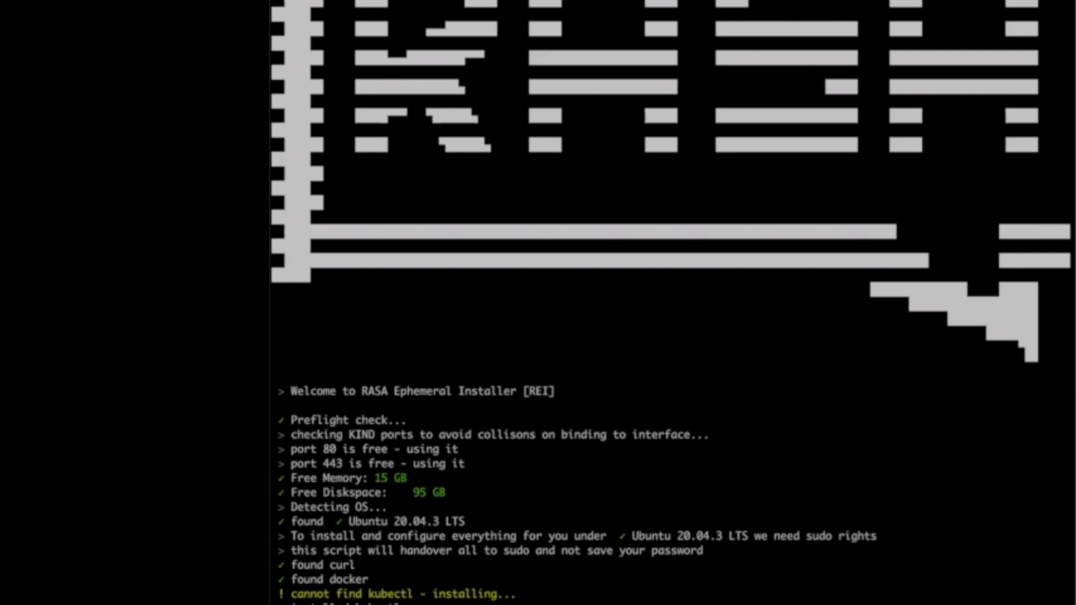
mouse_move(1058, 378)
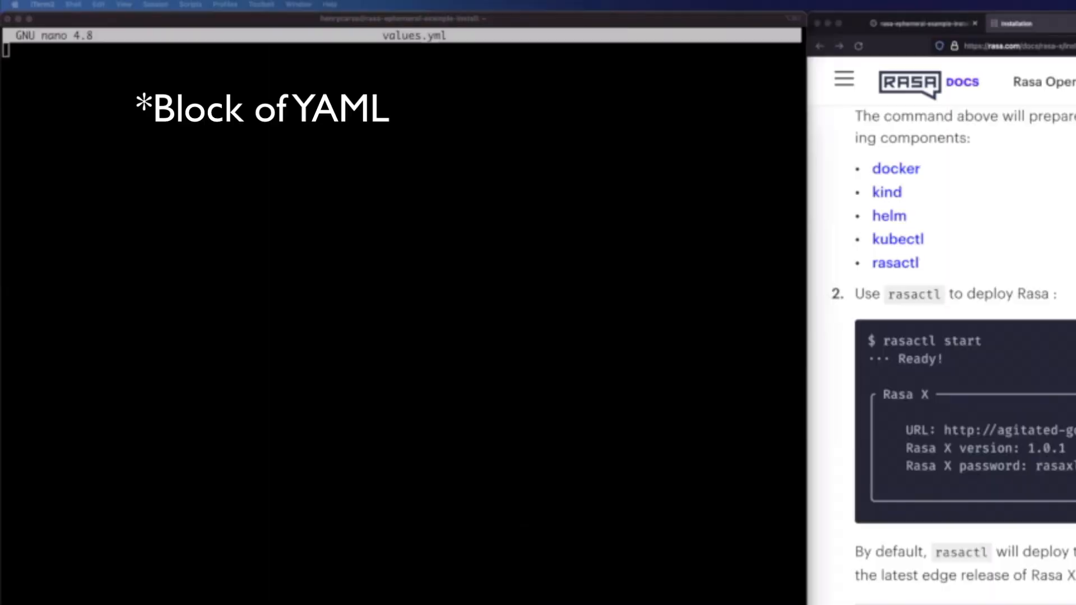
mouse_move(506, 326)
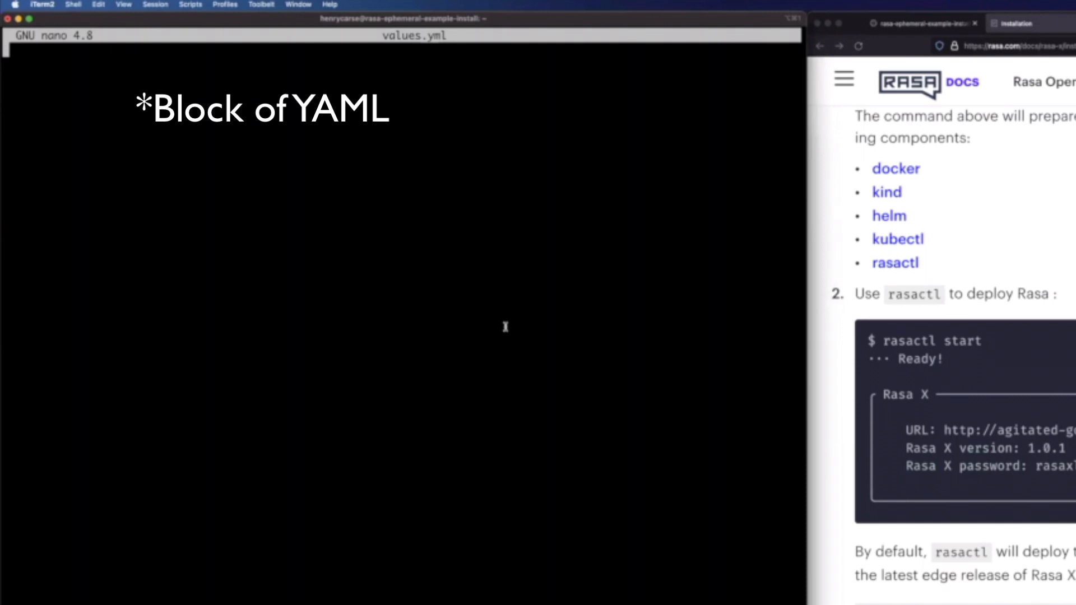
Write the YAML block beginning with 'rasa:' into the new values.yml file in nano.
type("rasa:")
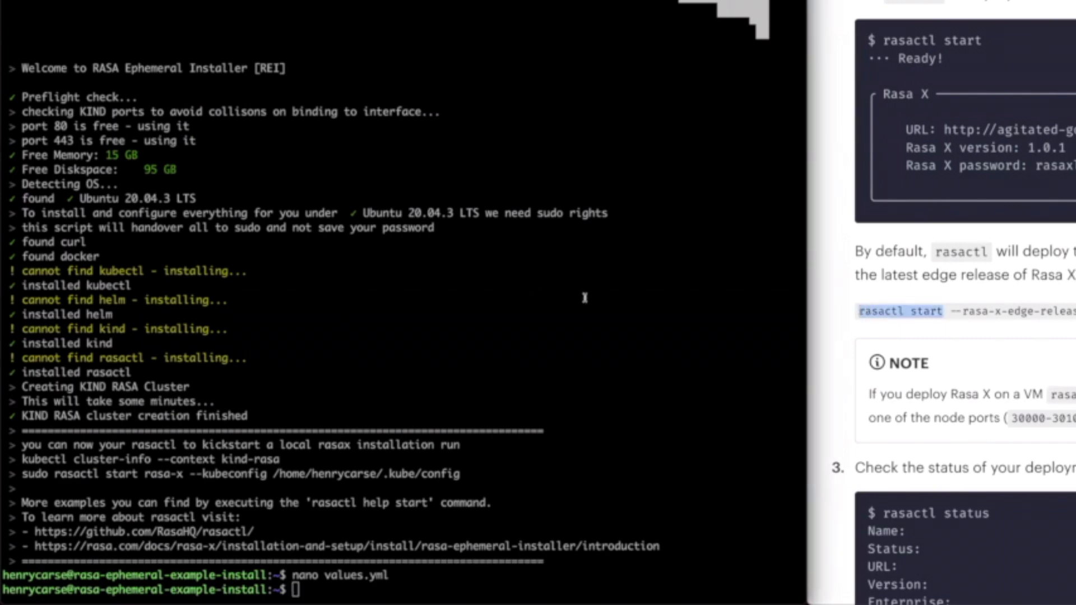
Run 'rasactl start examplerasax --values-file ~/values.yml' and copy the Rasa X URL it prints.
type("rasactl start")
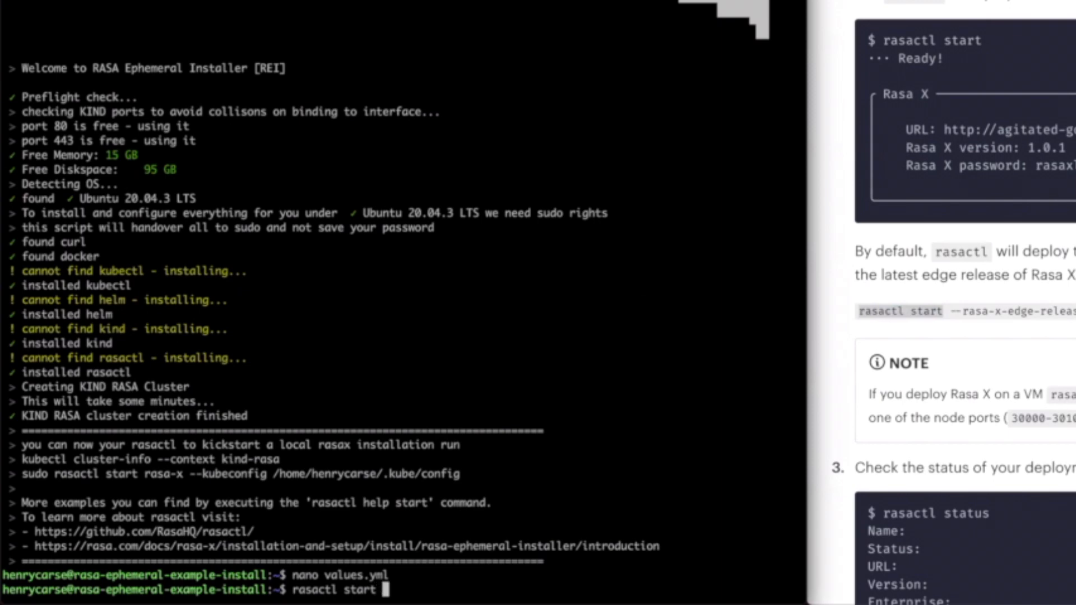
type("example")
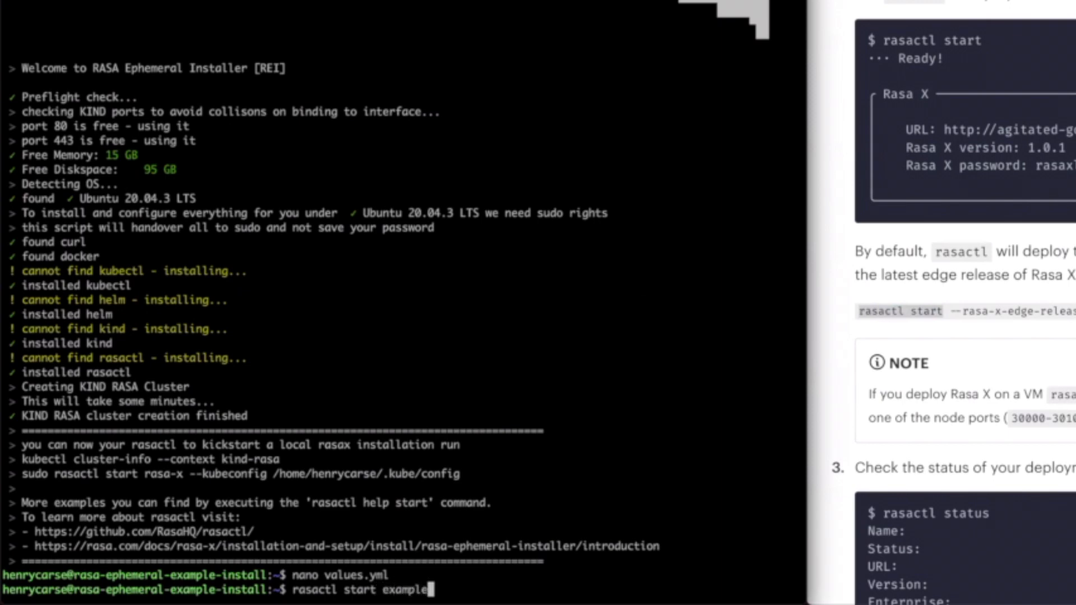
type("rasax")
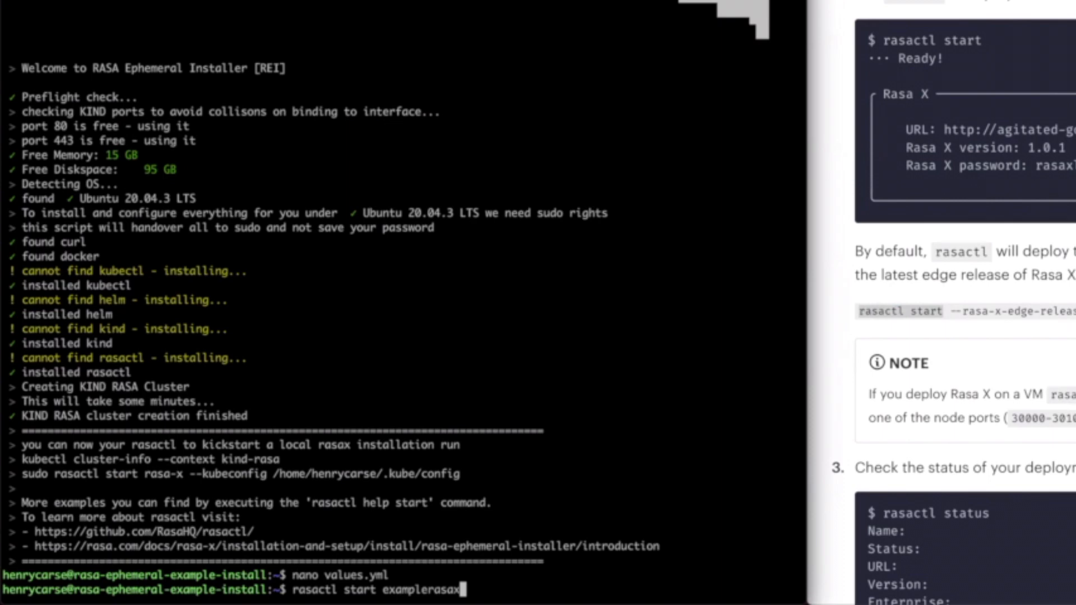
type("--values")
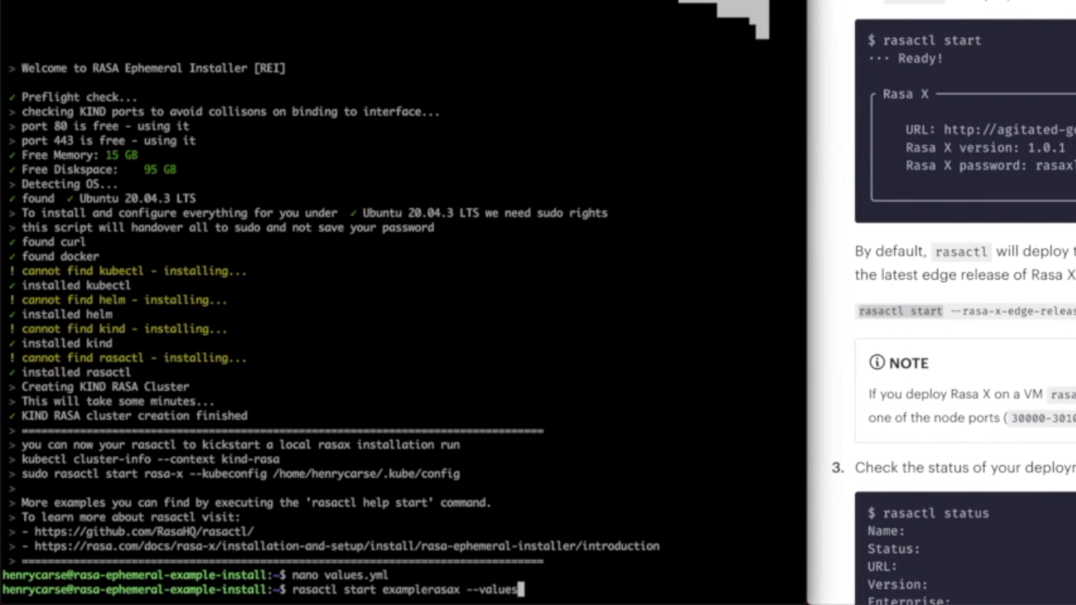
type("-file")
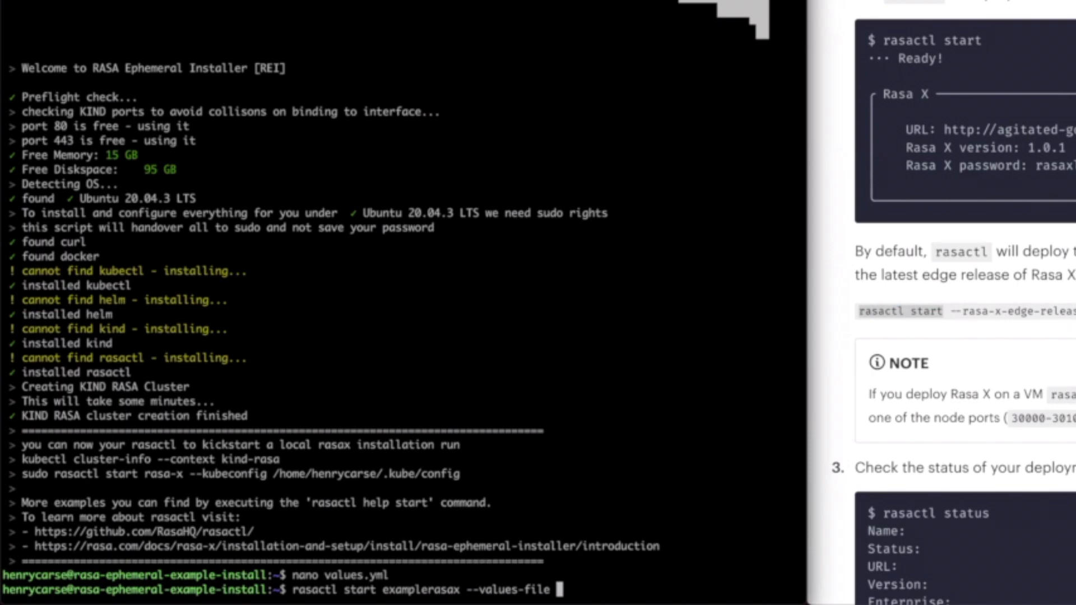
type("~/values.yml")
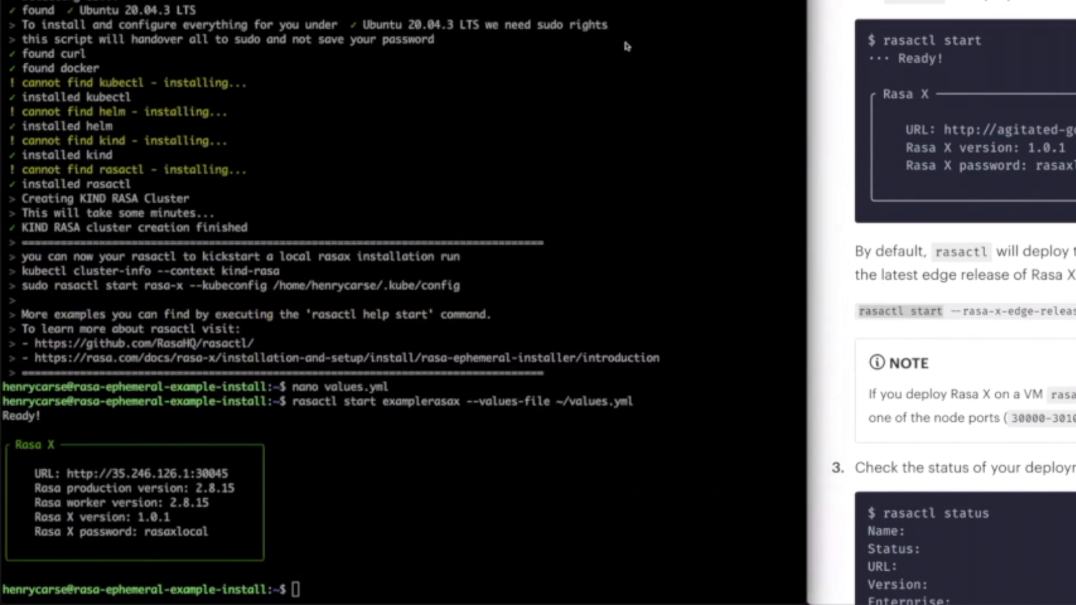
mouse_move(292, 345)
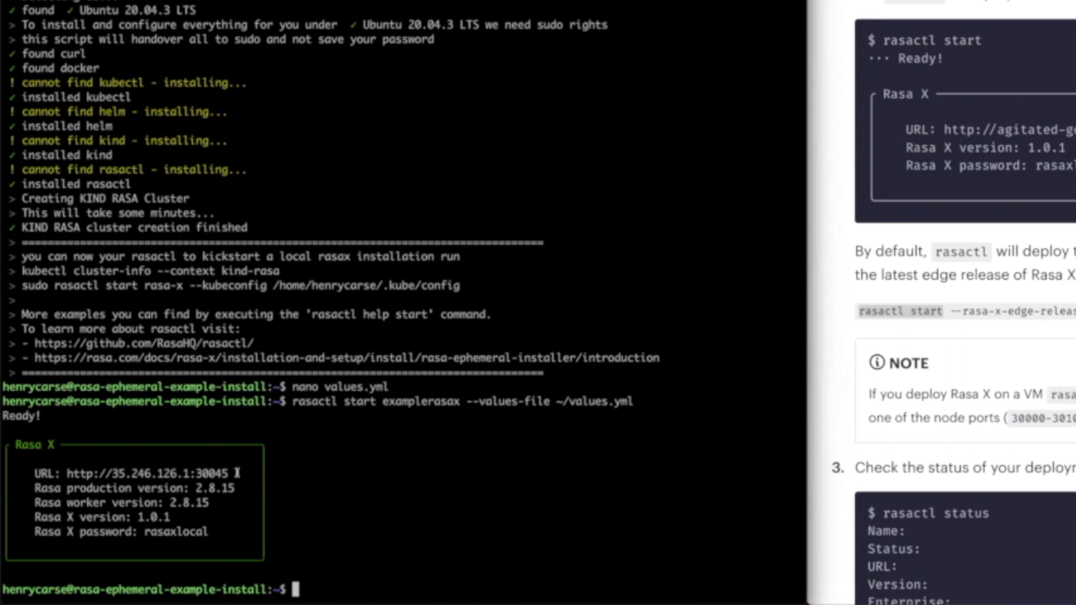
double_click(215, 472)
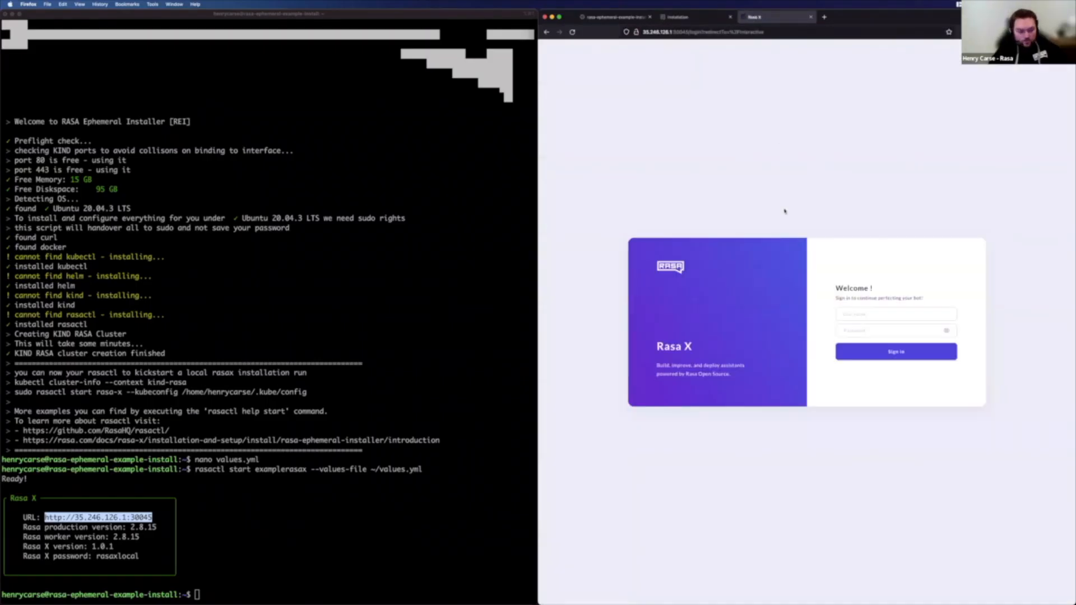
left_click(893, 331)
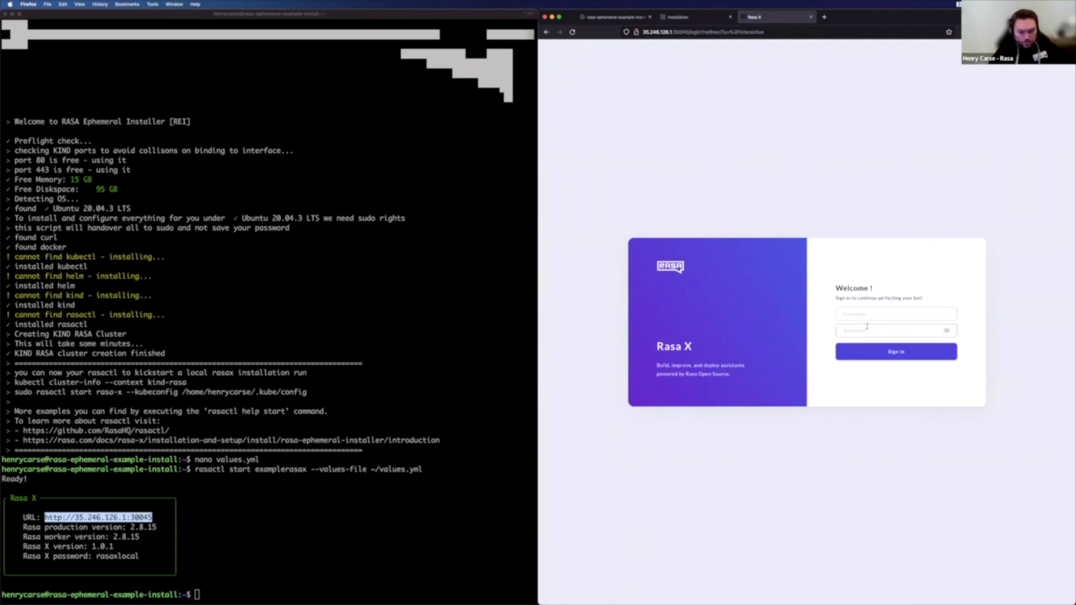
left_click(895, 314)
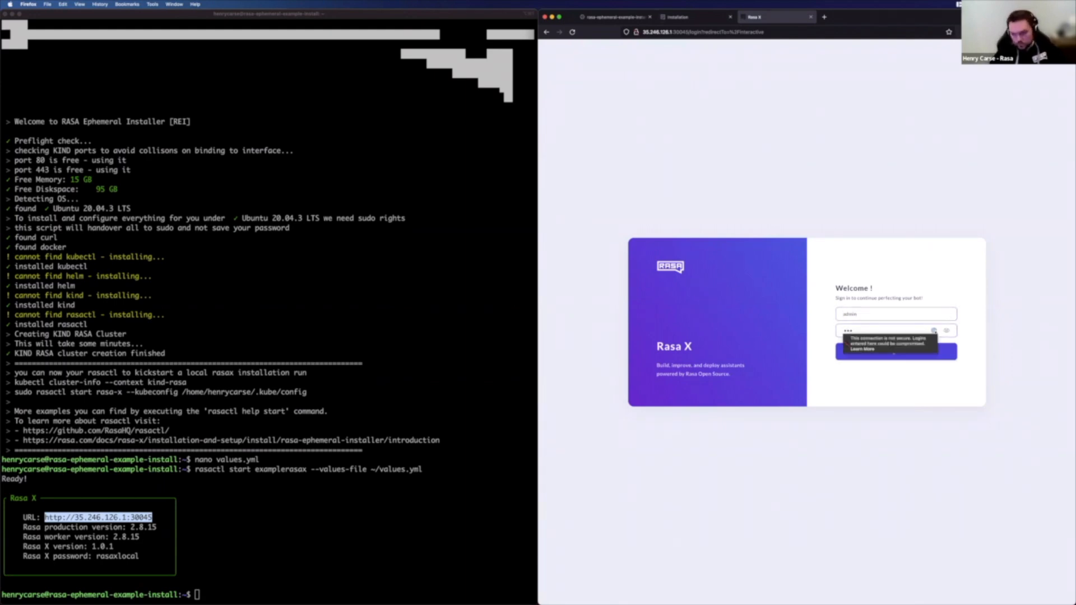
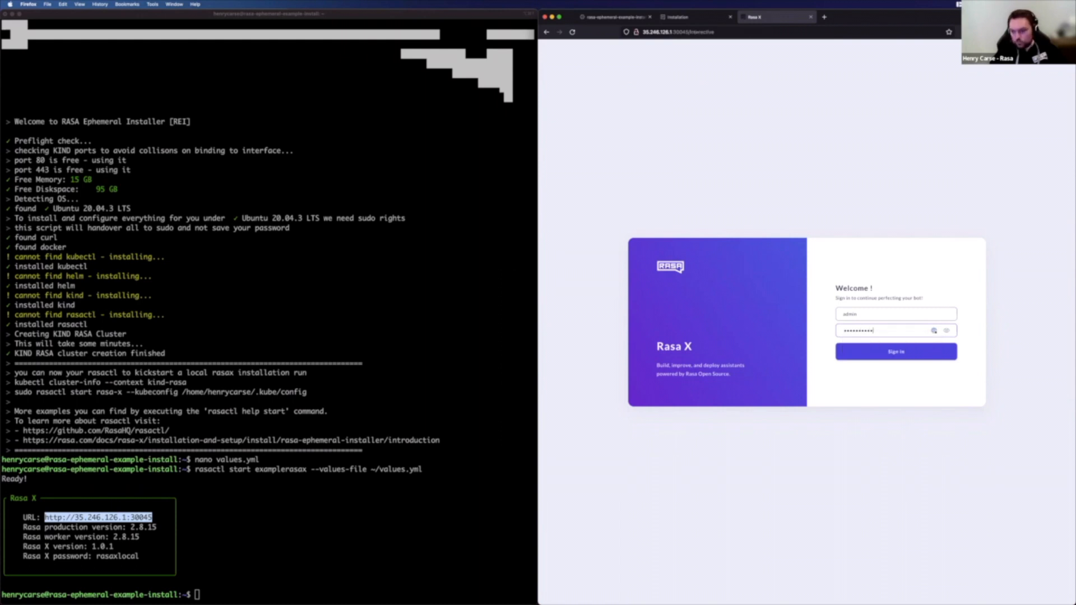
left_click(896, 351)
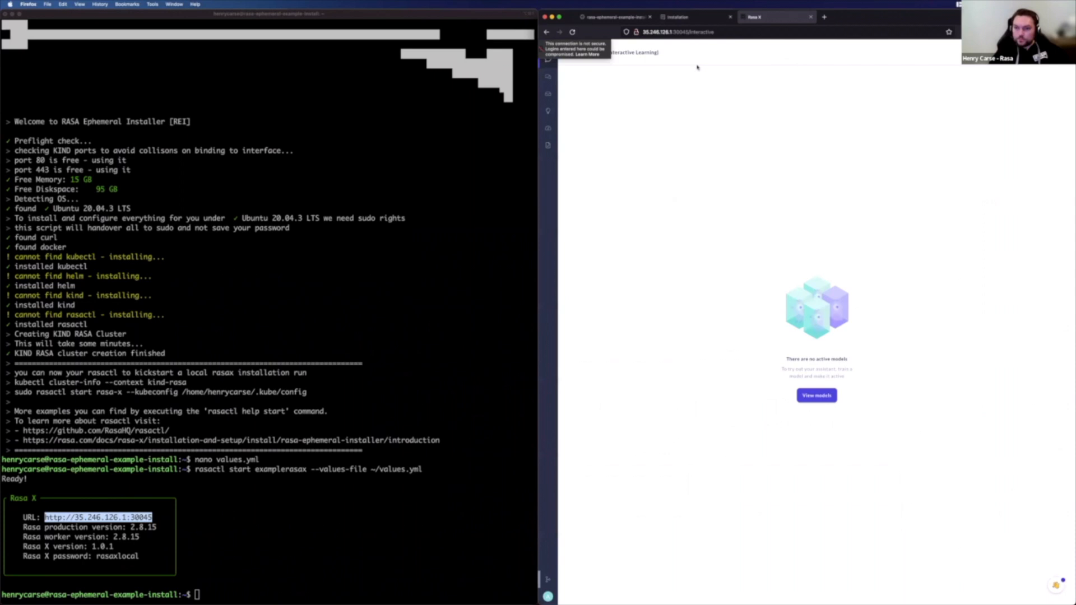
mouse_move(863, 24)
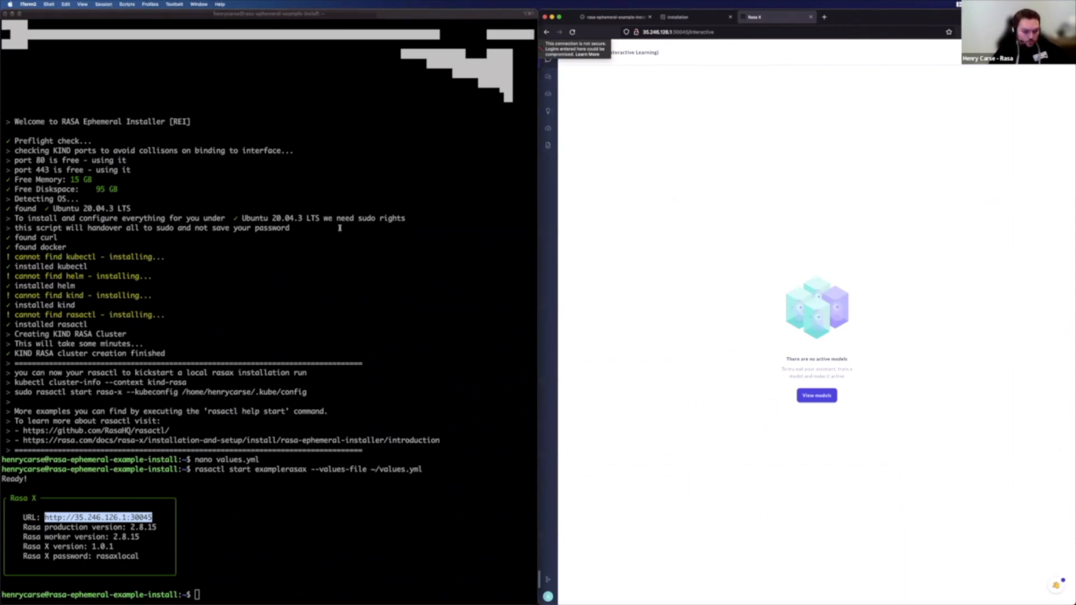
Print the shell history and highlight one of the installation commands in it.
type("history")
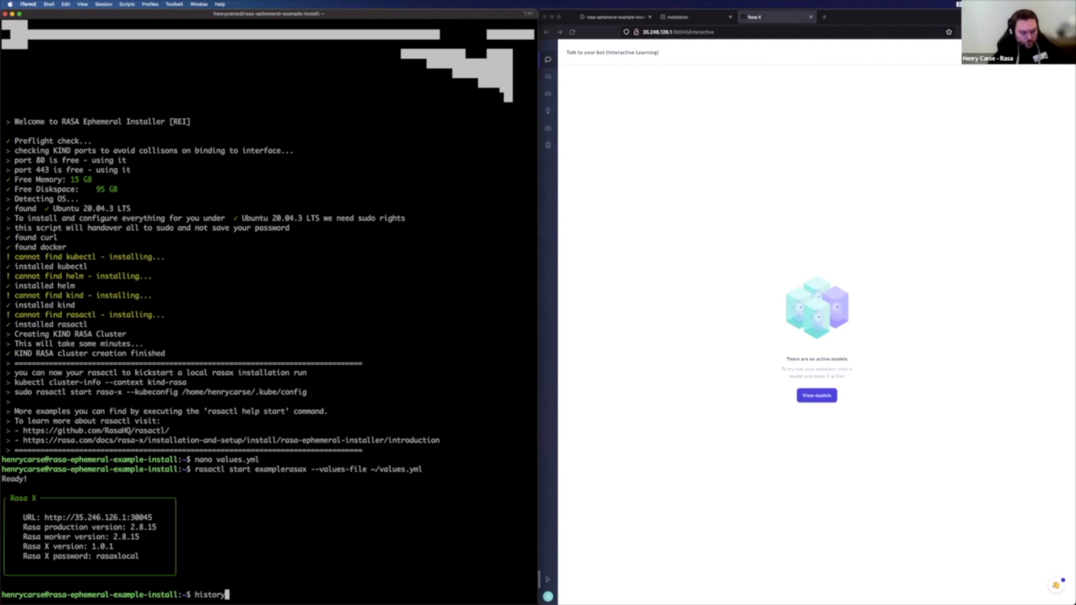
key("Return")
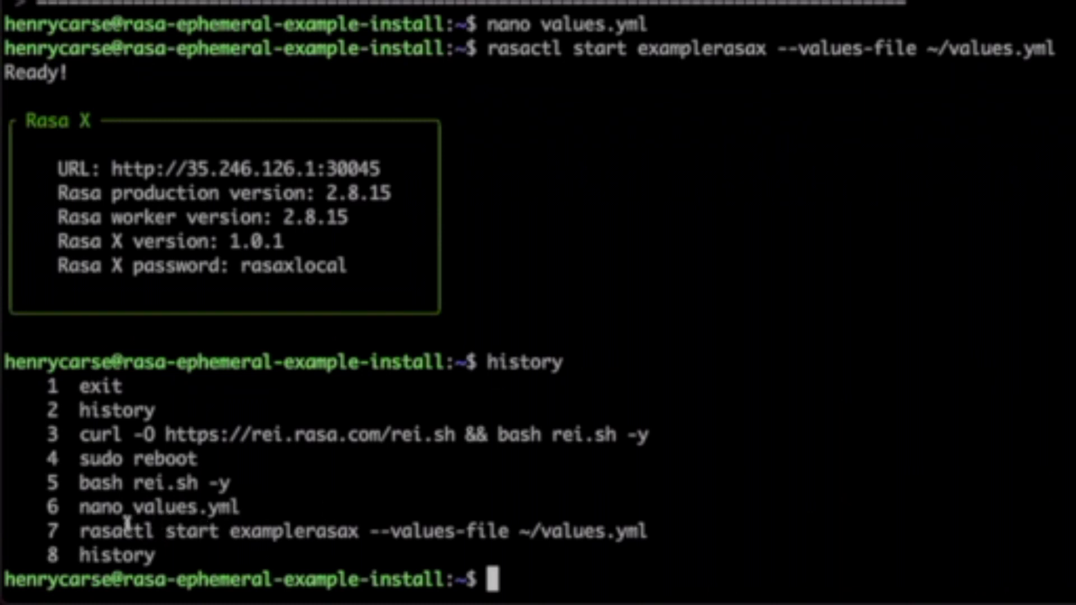
double_click(363, 530)
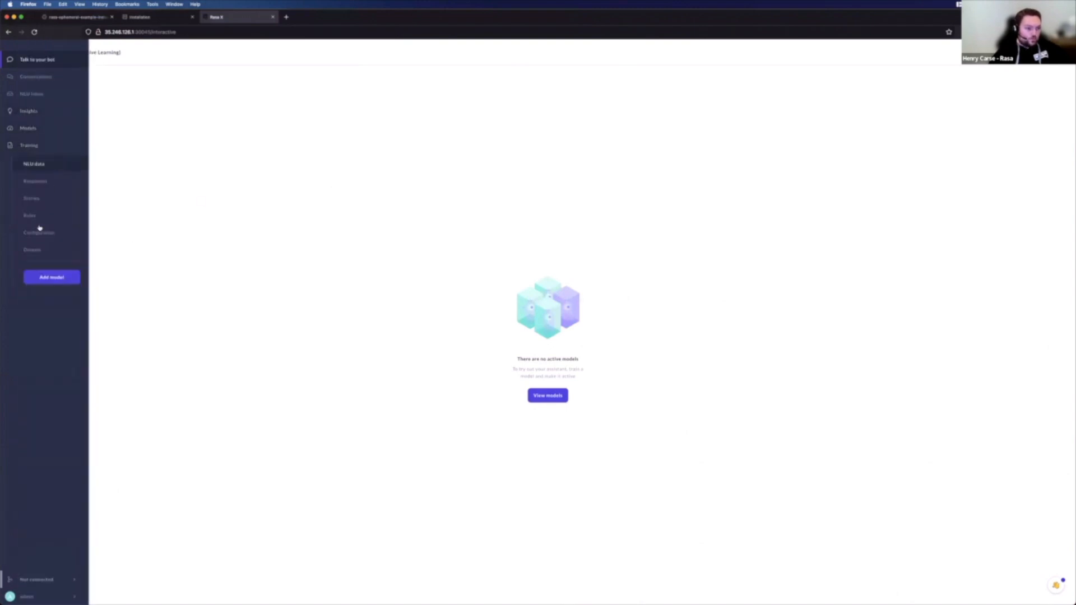
Upload the model .tar.gz from the Desktop via Add model and dismiss the upload notice.
left_click(51, 277)
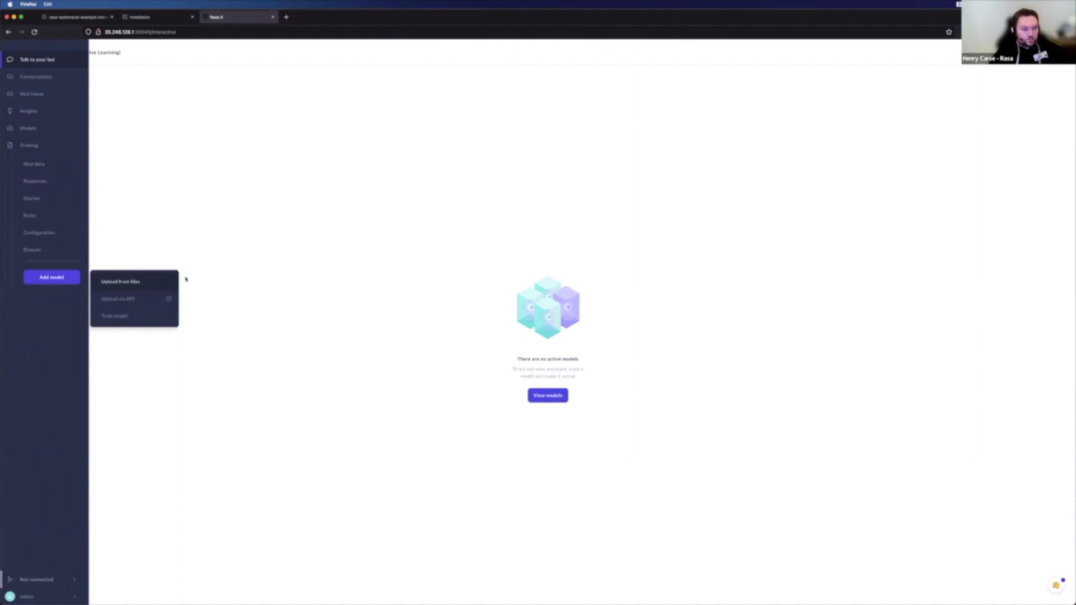
left_click(121, 282)
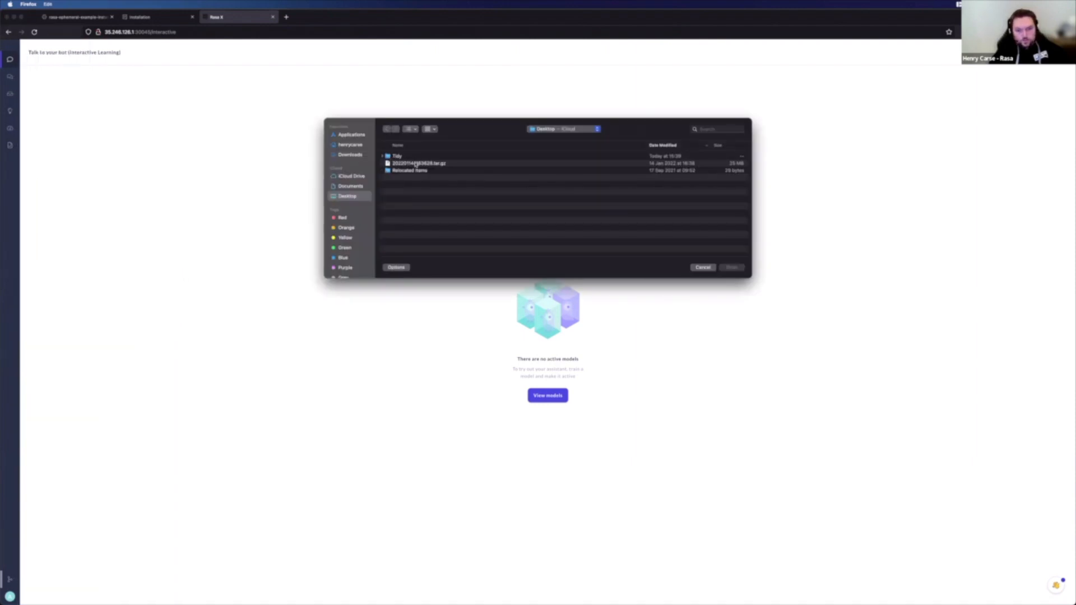
left_click(732, 268)
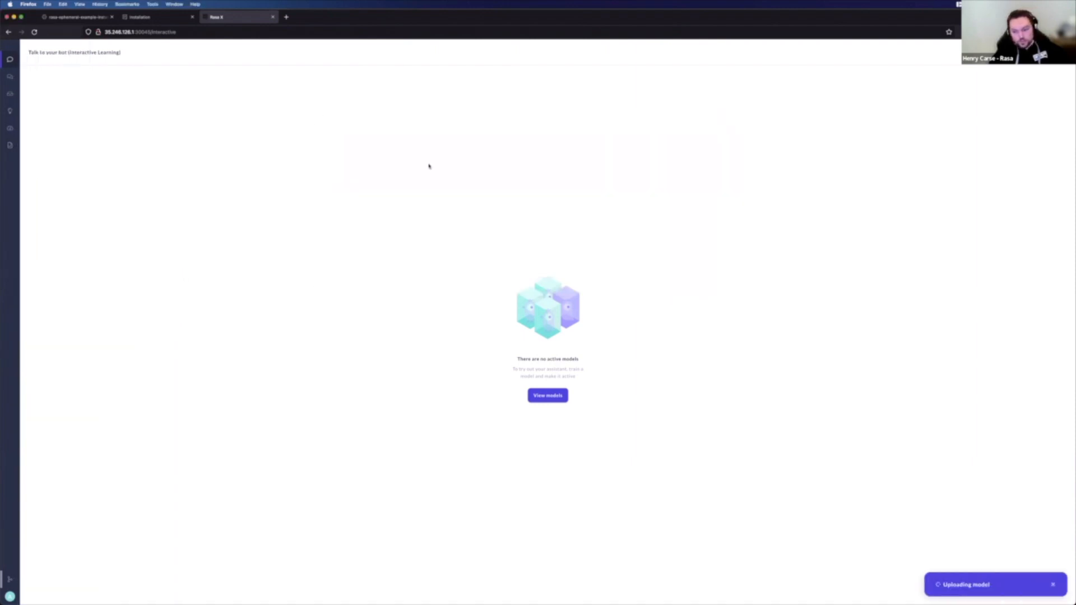
mouse_move(604, 316)
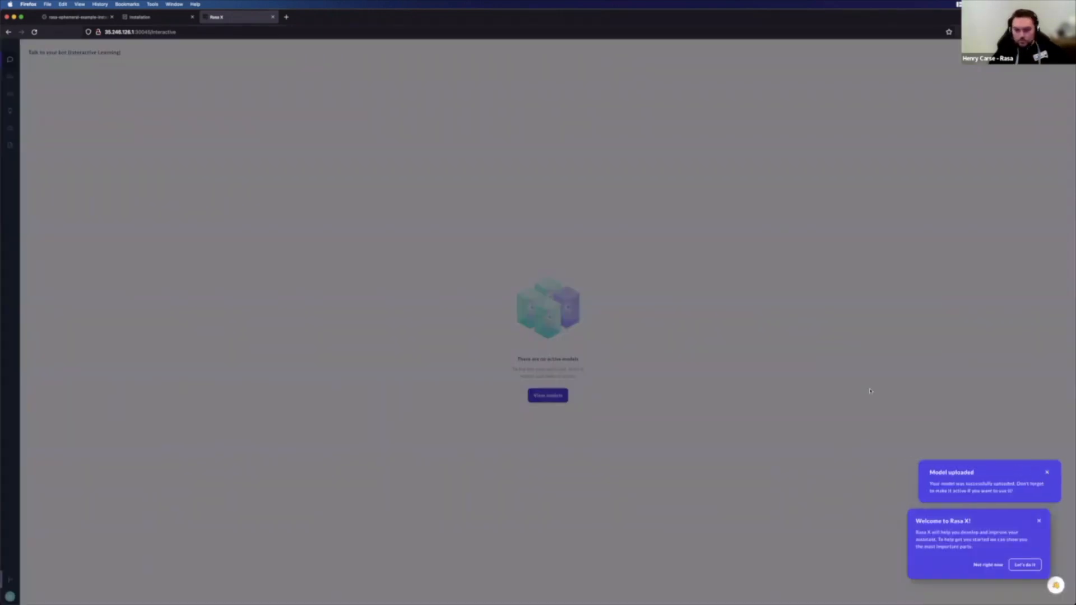
left_click(1047, 472)
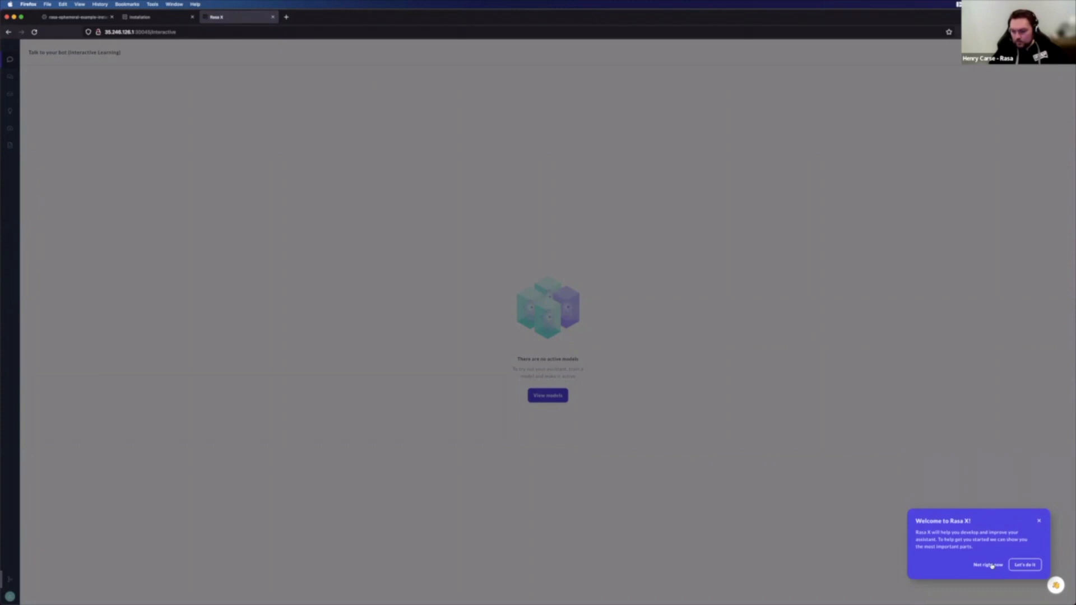
Skip the welcome tour, cancel the Share your bot form, and go to Talk to your bot.
left_click(989, 565)
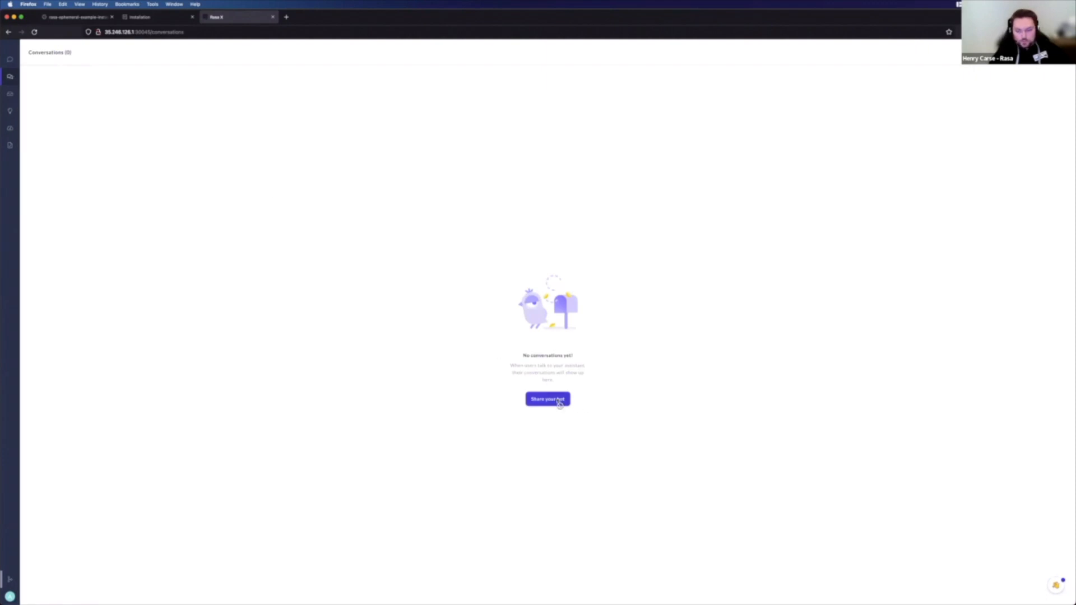
left_click(548, 399)
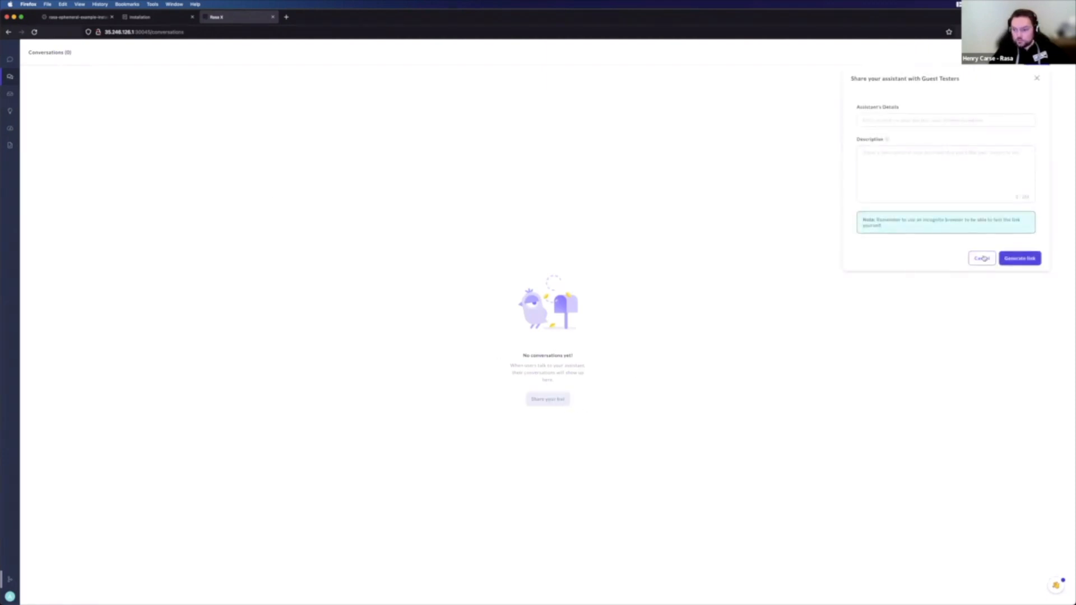
left_click(982, 258)
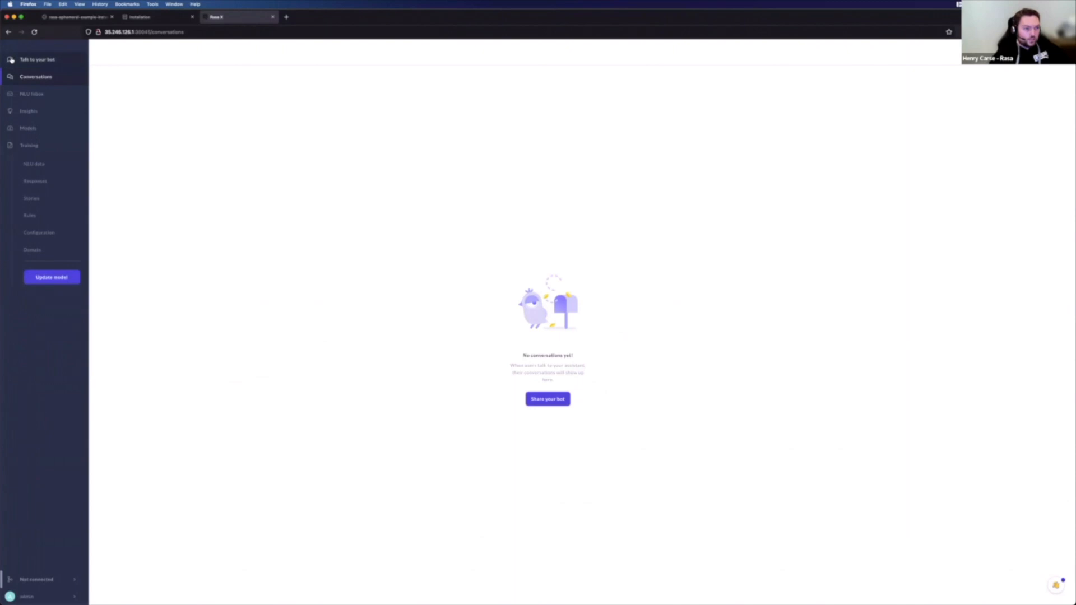
left_click(10, 59)
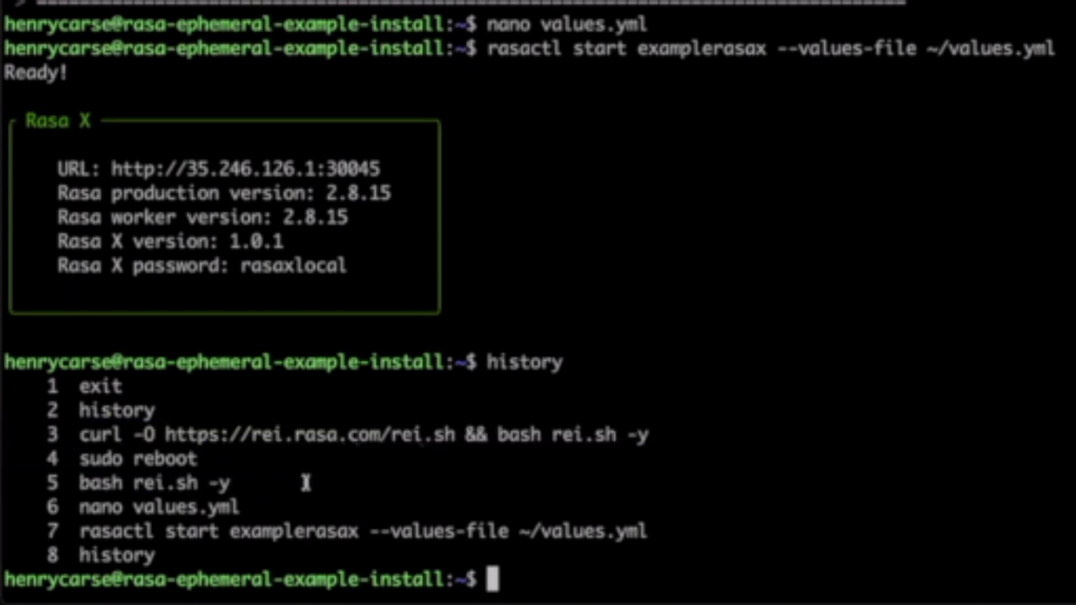
mouse_move(273, 491)
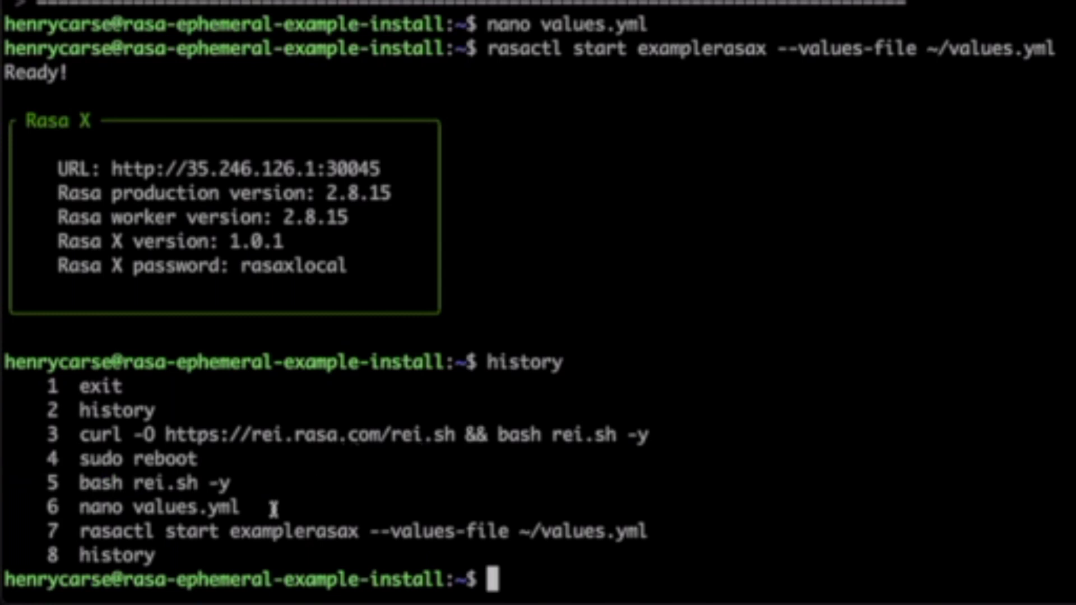
double_click(137, 506)
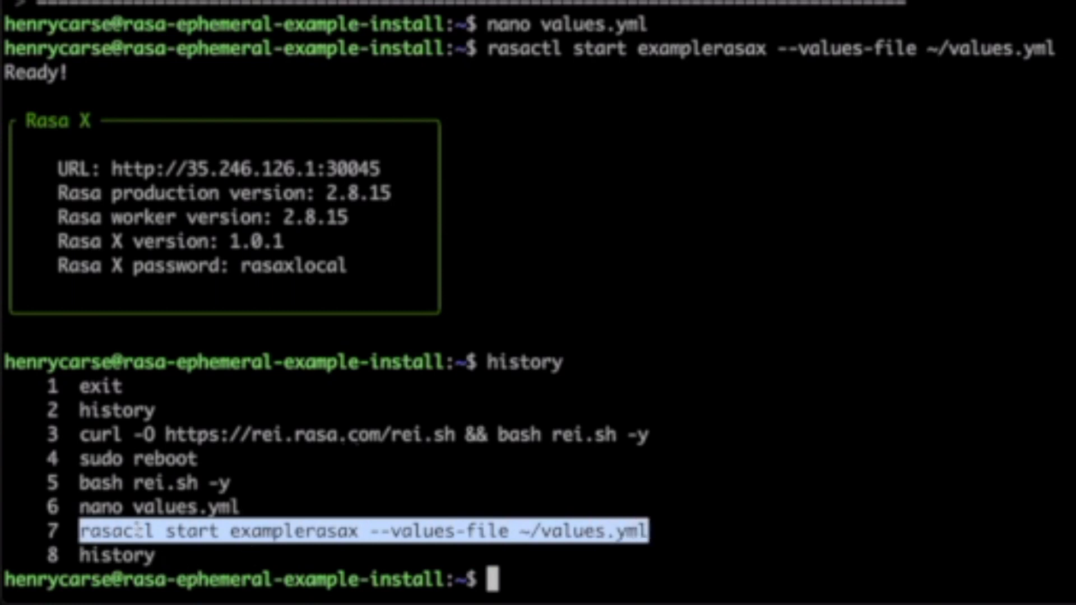
double_click(299, 530)
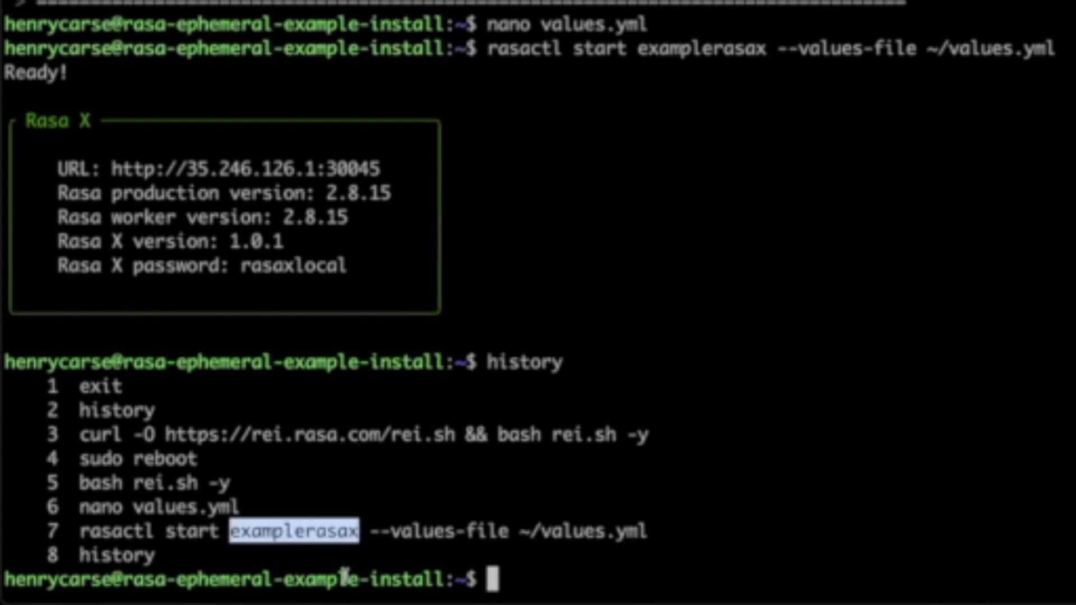